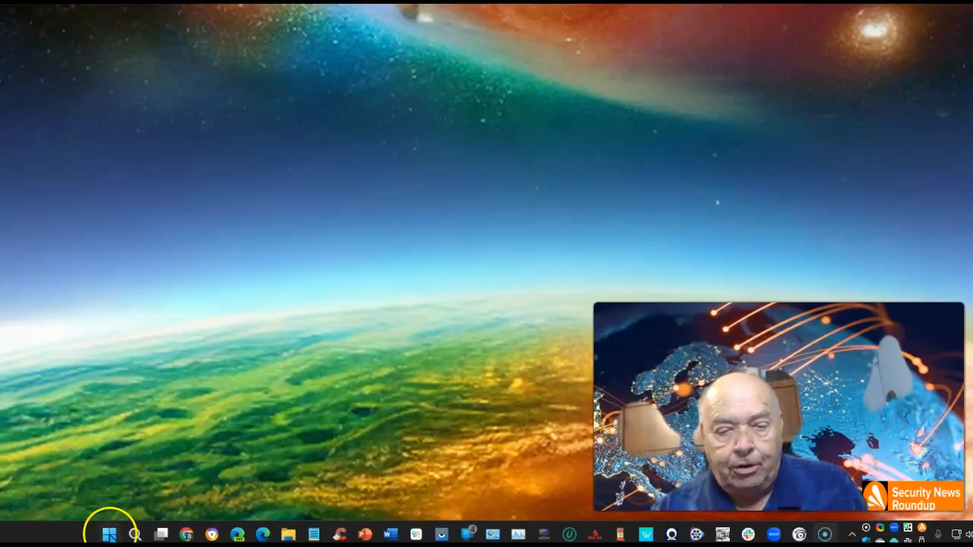
mouse_move(111, 533)
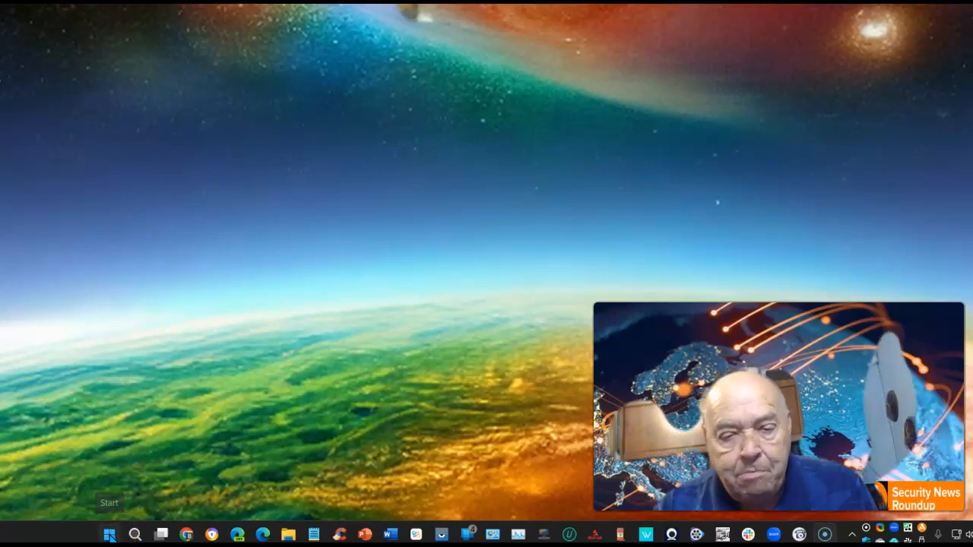
Search the Start menu for 'Smart App Control' to surface the system setting
click(109, 534)
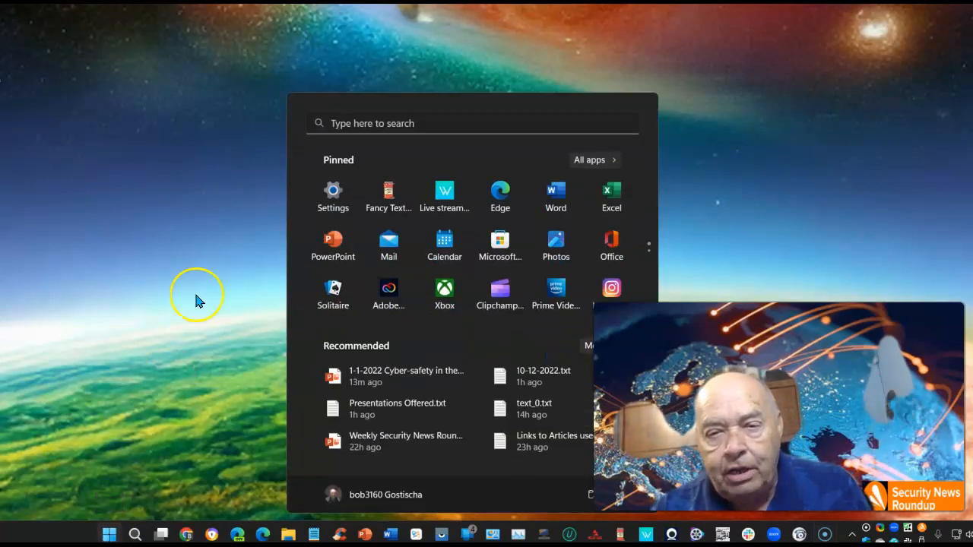
mouse_move(363, 71)
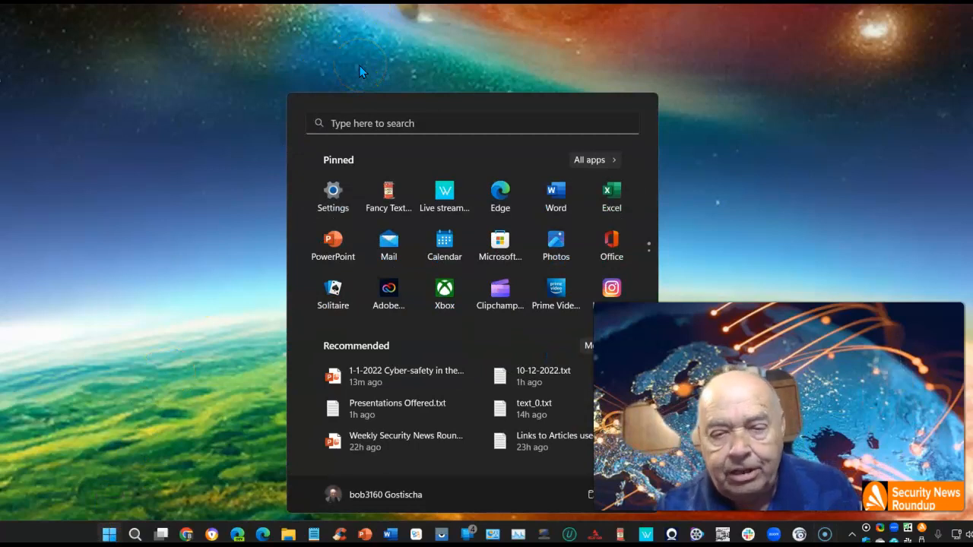
text(smART APP Control)
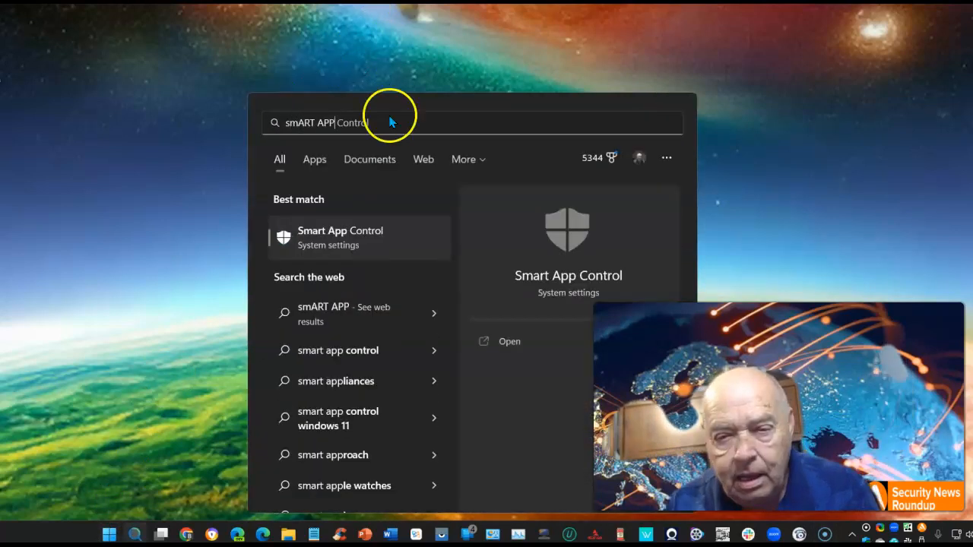
mouse_move(329, 236)
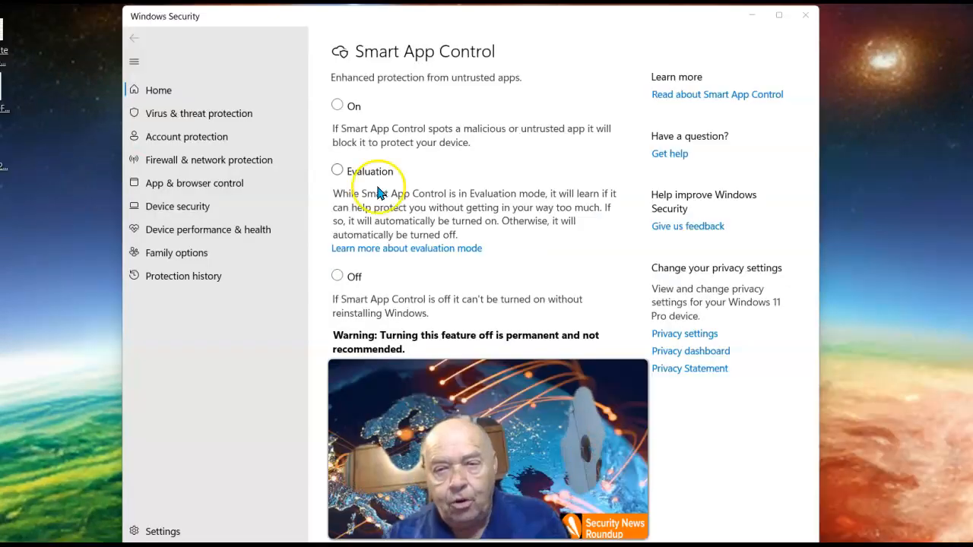
mouse_move(409, 56)
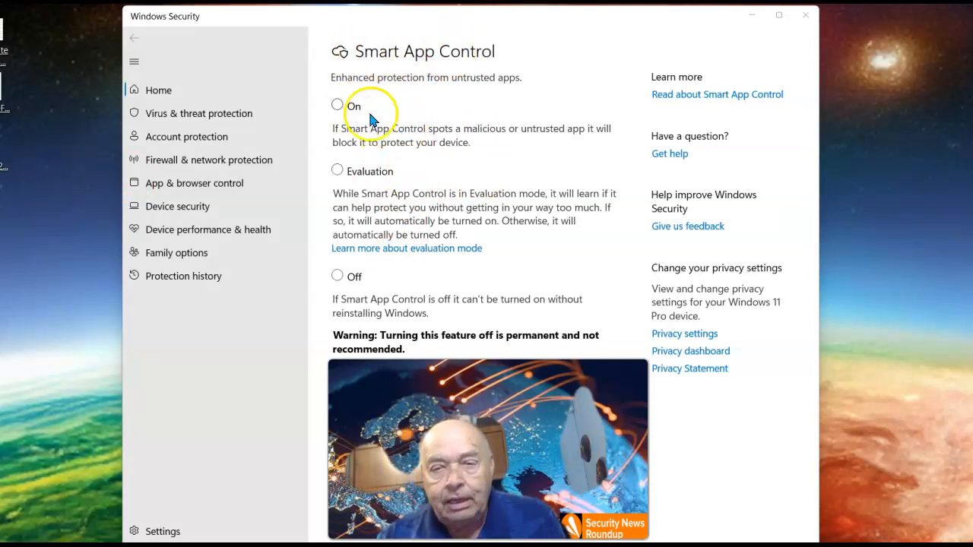
mouse_move(374, 182)
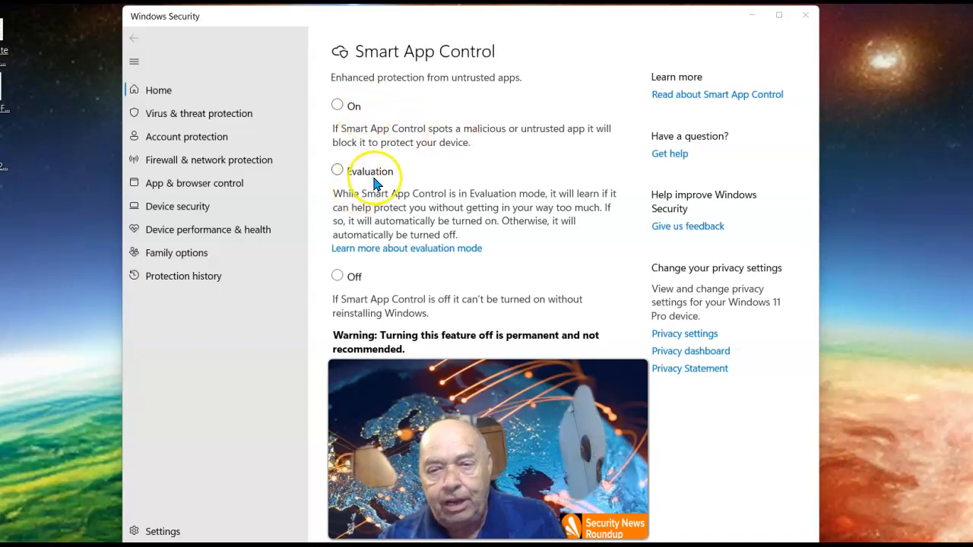
mouse_move(334, 318)
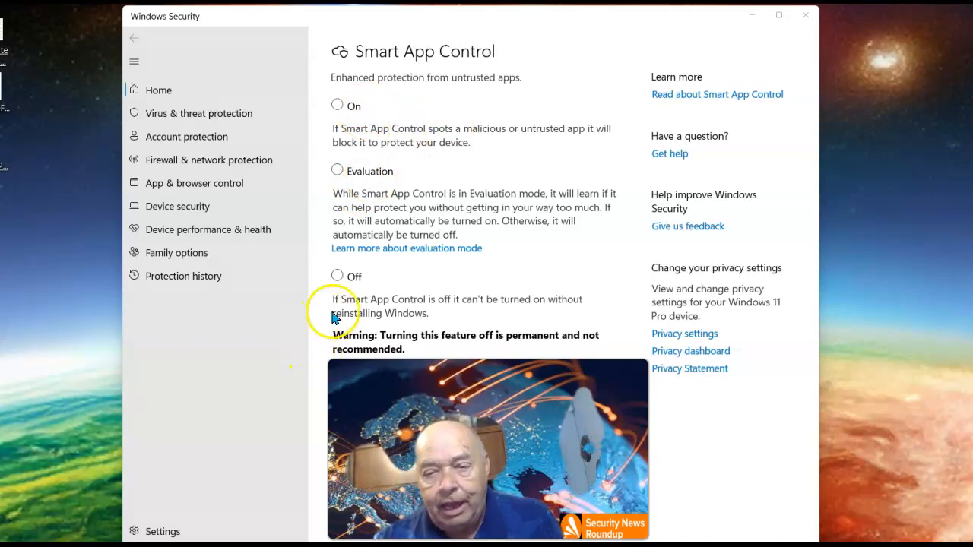
mouse_move(399, 304)
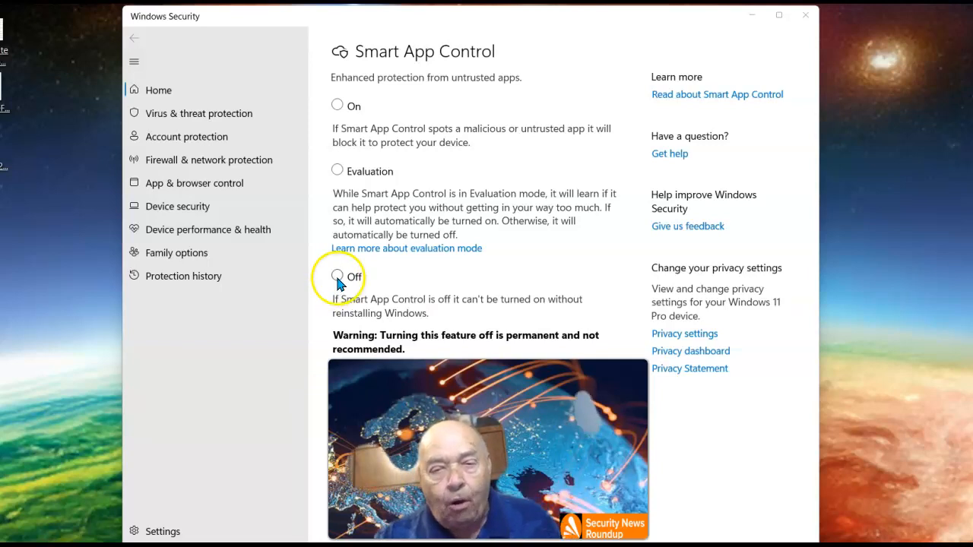
mouse_move(430, 273)
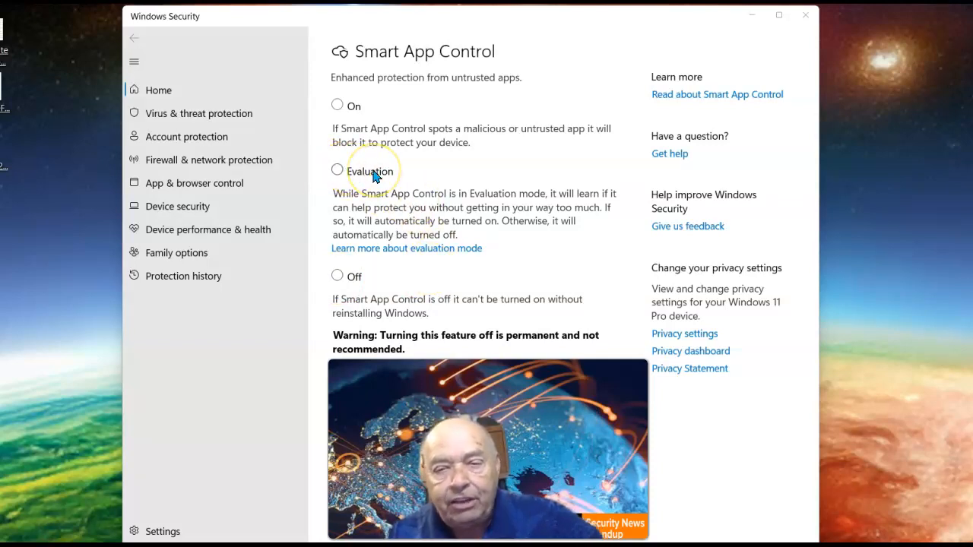
mouse_move(513, 293)
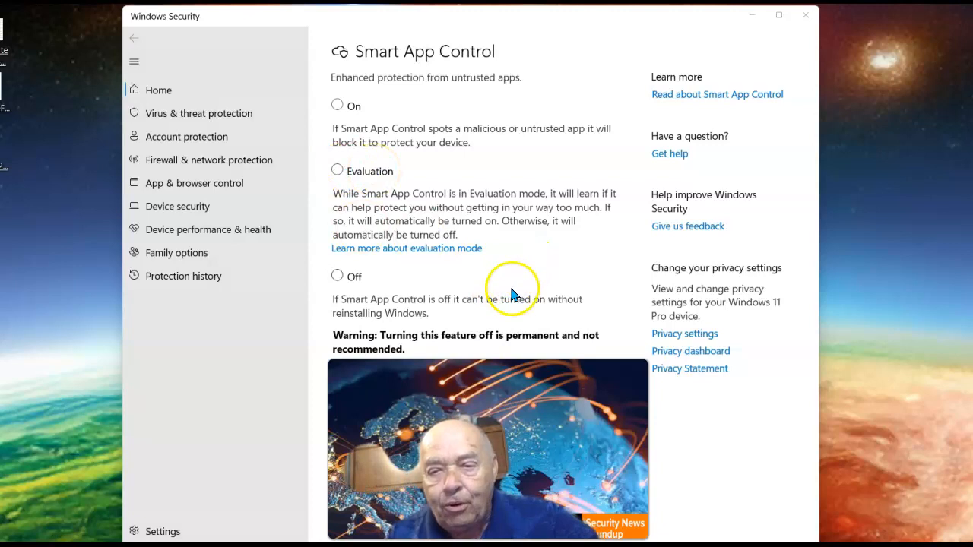
mouse_move(521, 288)
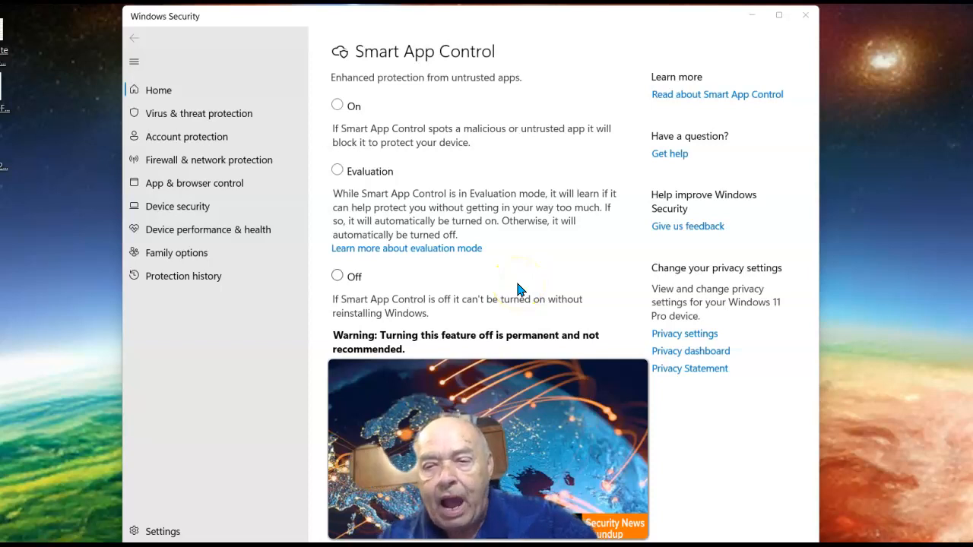
mouse_move(512, 289)
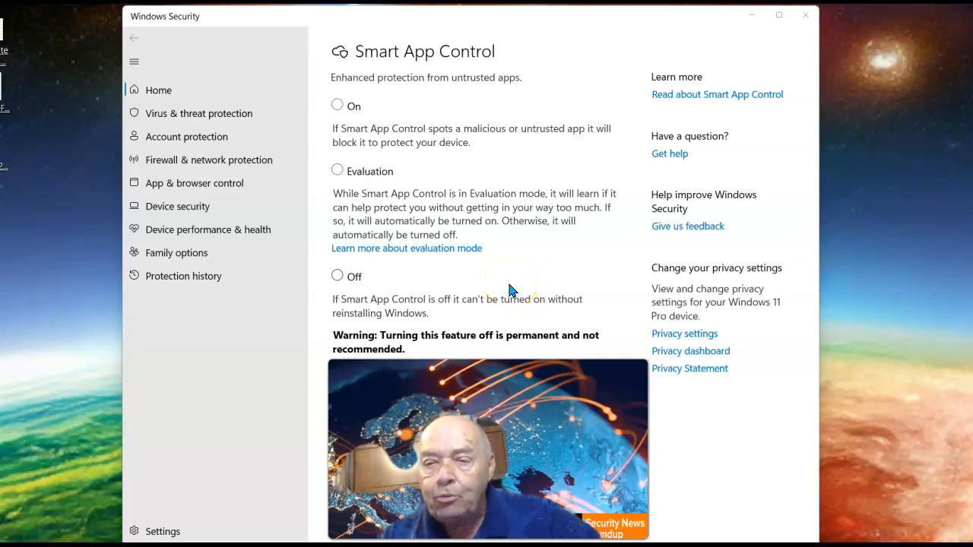